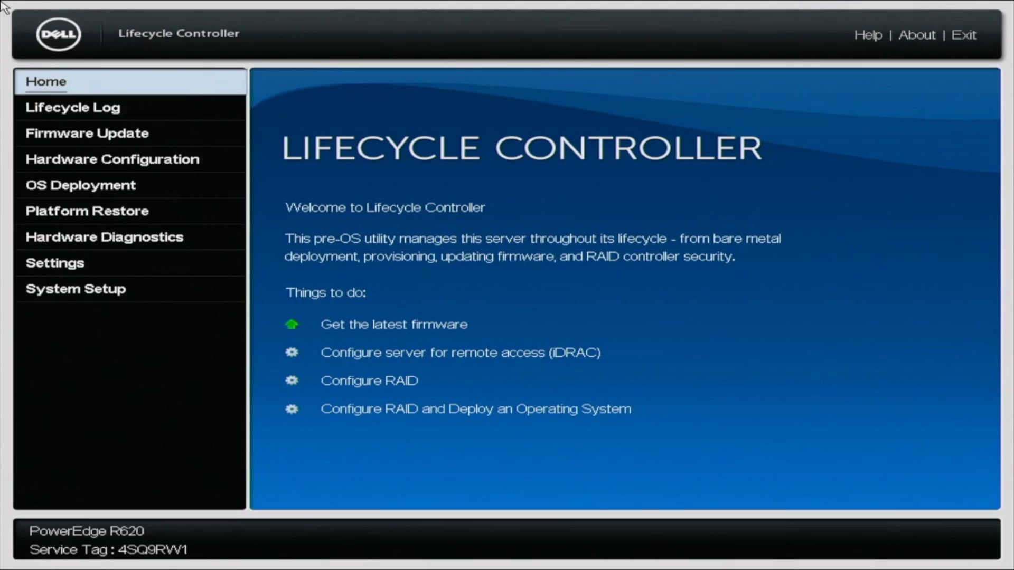
Step: Go to Settings and bring up Network Settings for the integrated Intel NIC
click(54, 263)
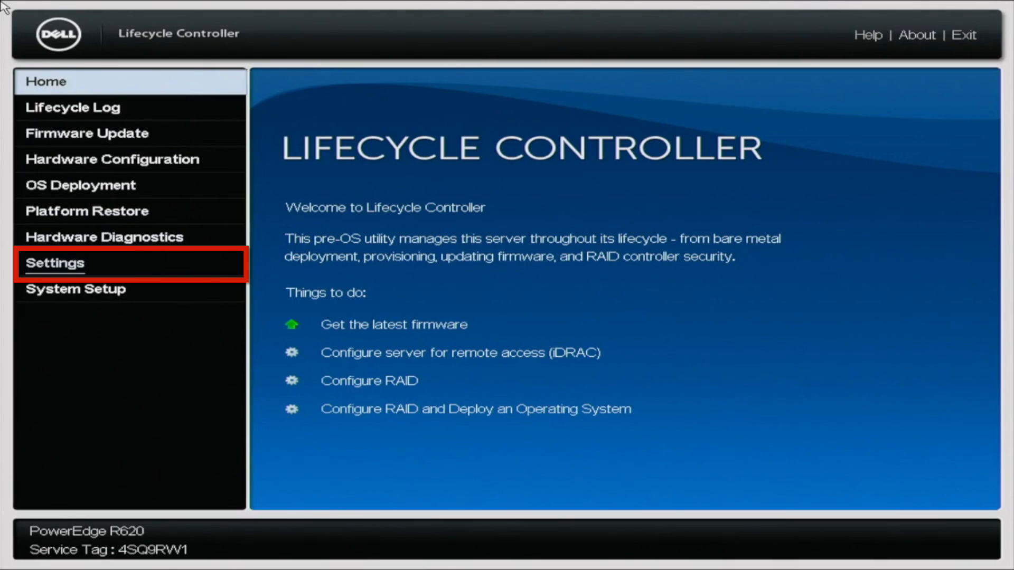
click(54, 263)
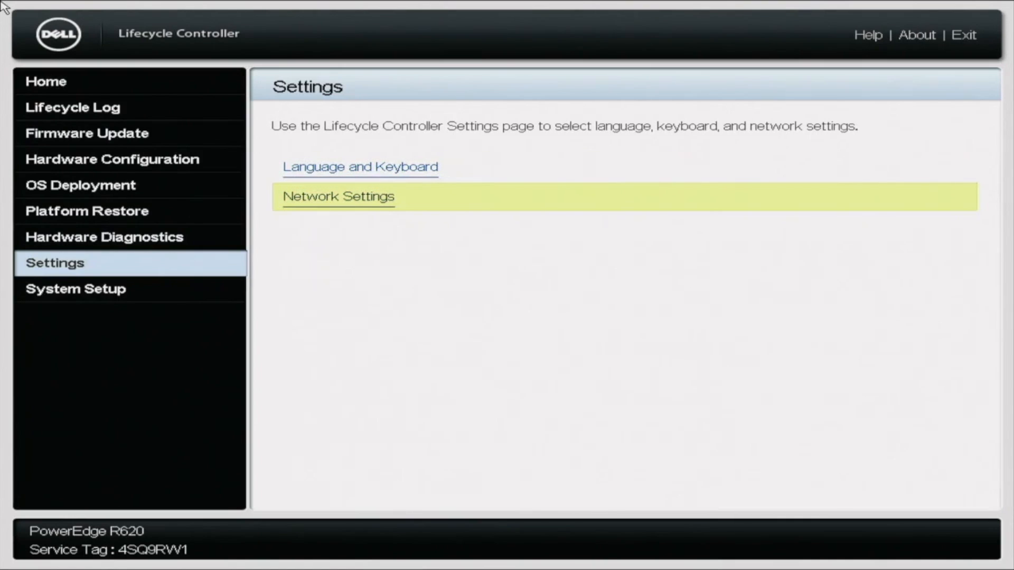
click(338, 197)
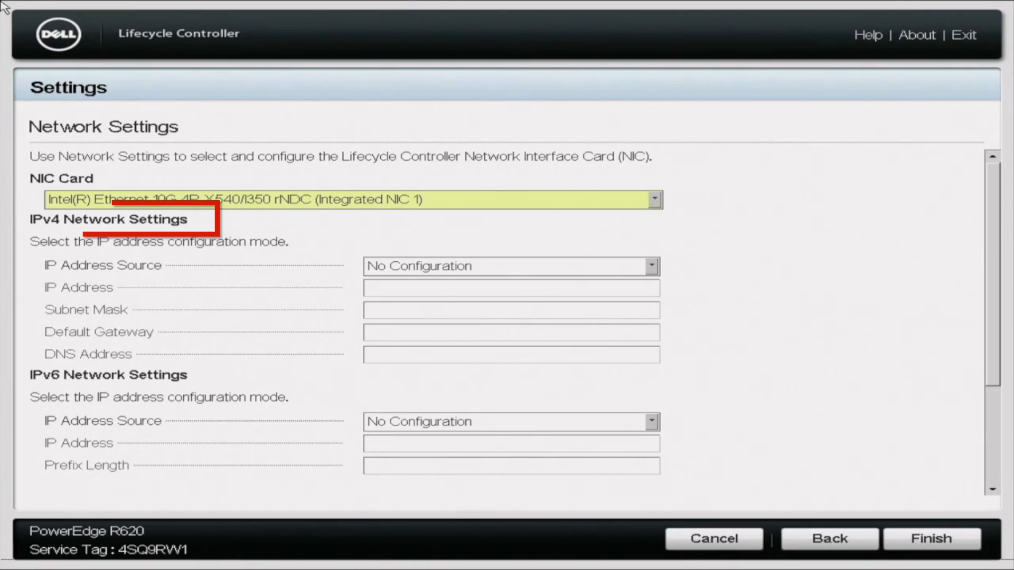
Step: Change the IPv4 IP Address Source from No Configuration to Static IP
click(510, 265)
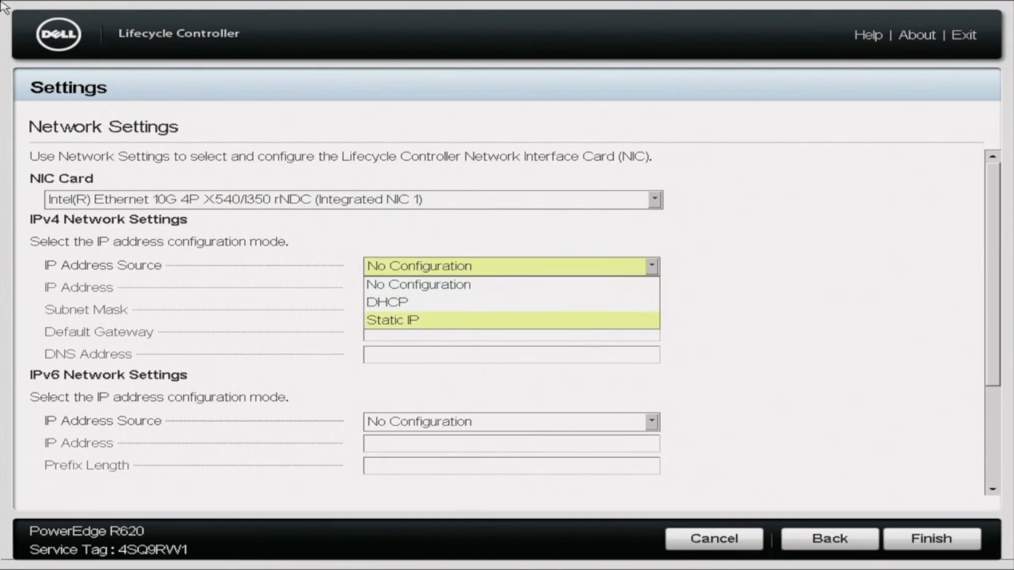
click(392, 320)
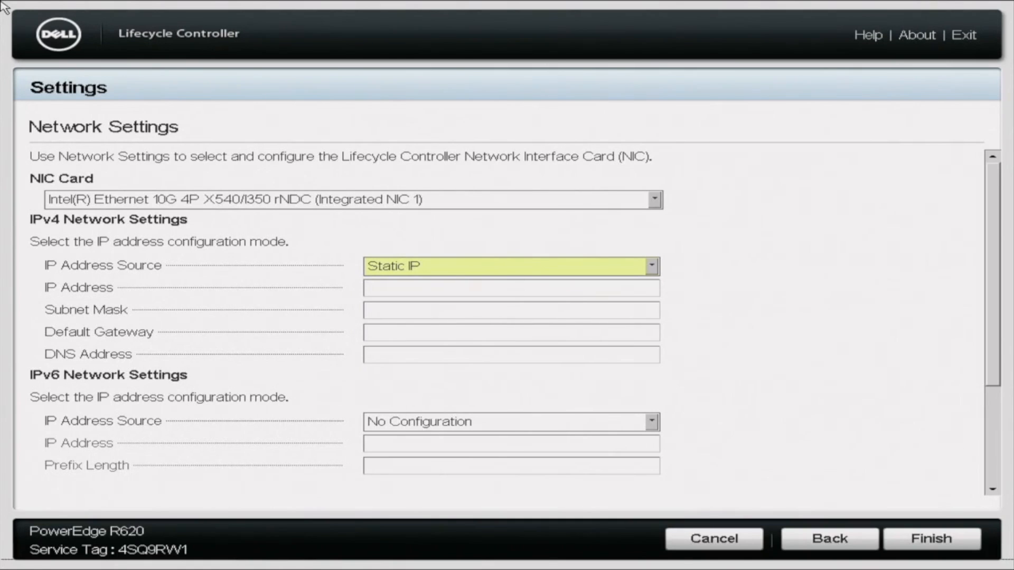
Step: Enter the static IPv4 address 172.16.50.20 into the IP Address field
text(172)
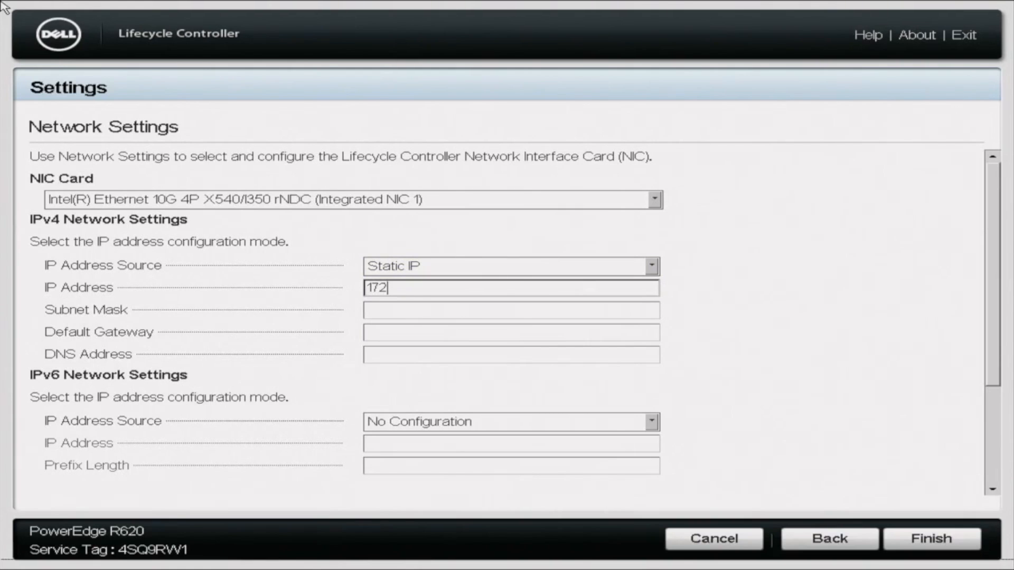
text(.16)
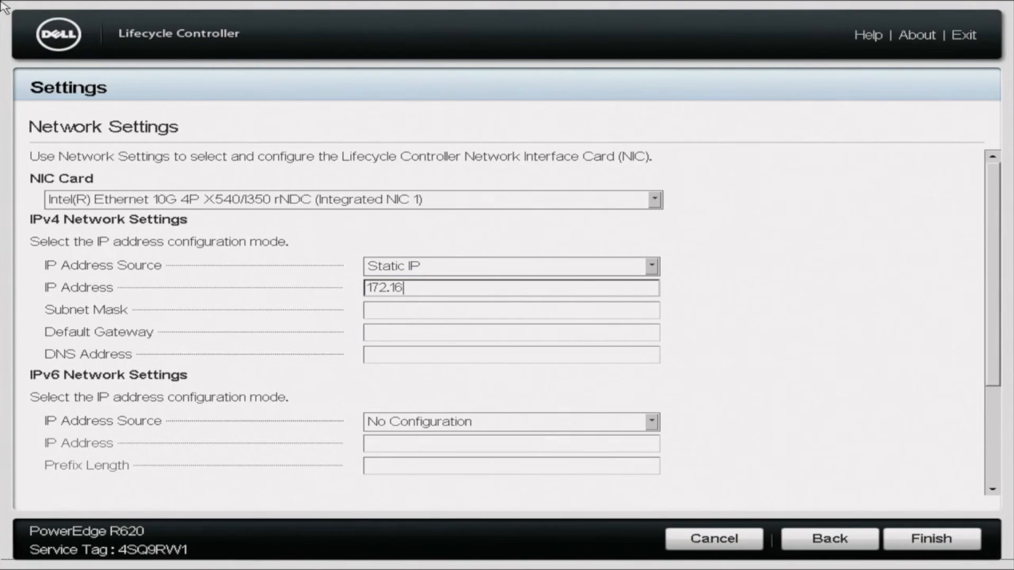
text(.50)
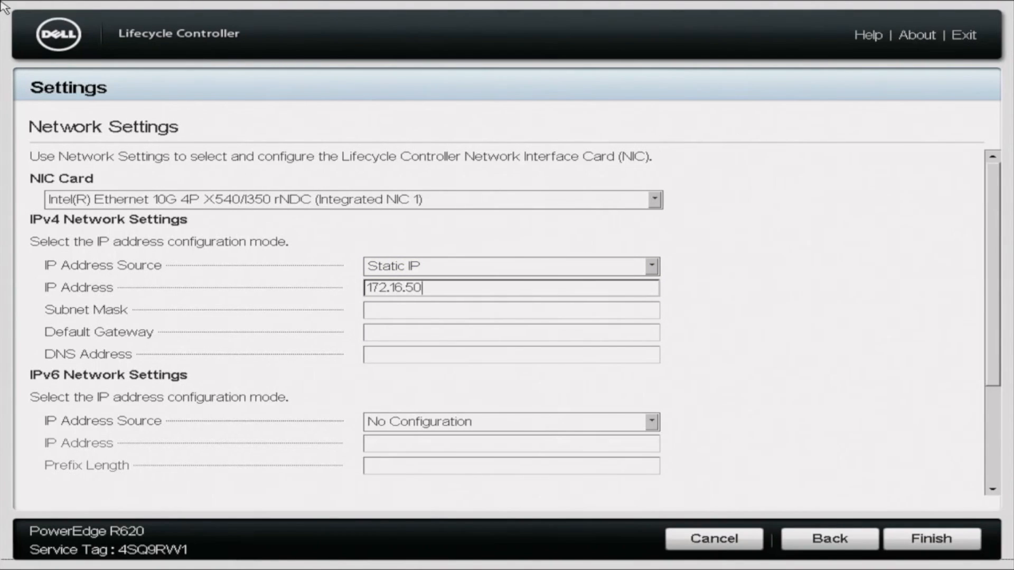
text(.20)
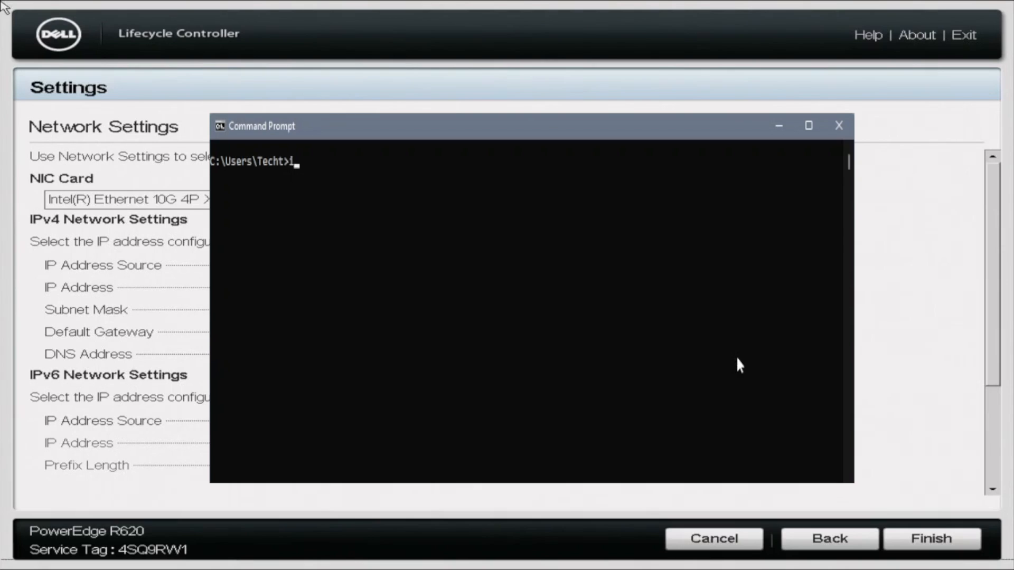
Step: Run ipconfig in Command Prompt to review the machine's current addressing
text(pconfig)
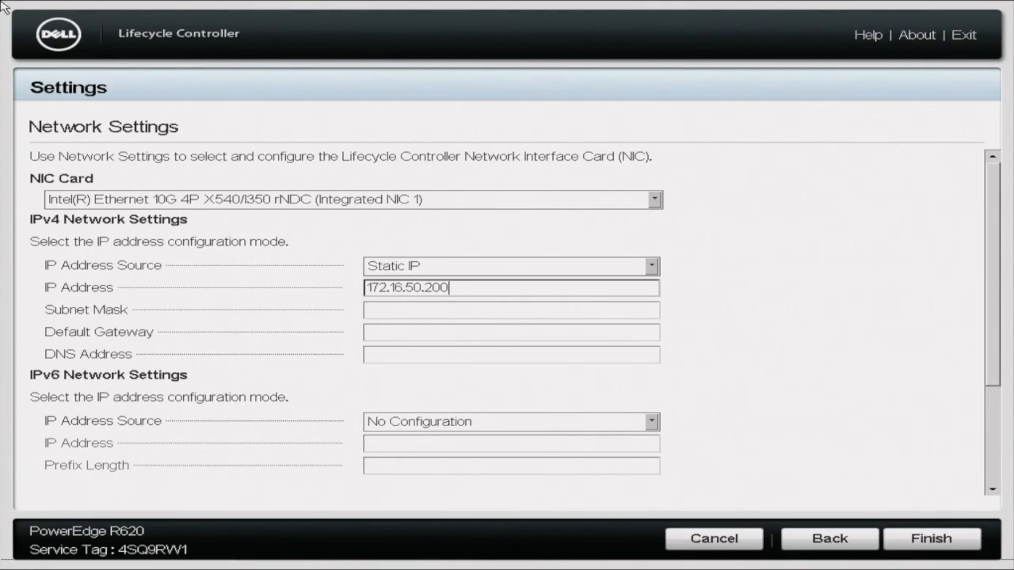
Step: Enter 255.255.255.0 as the IPv4 subnet mask
text(255)
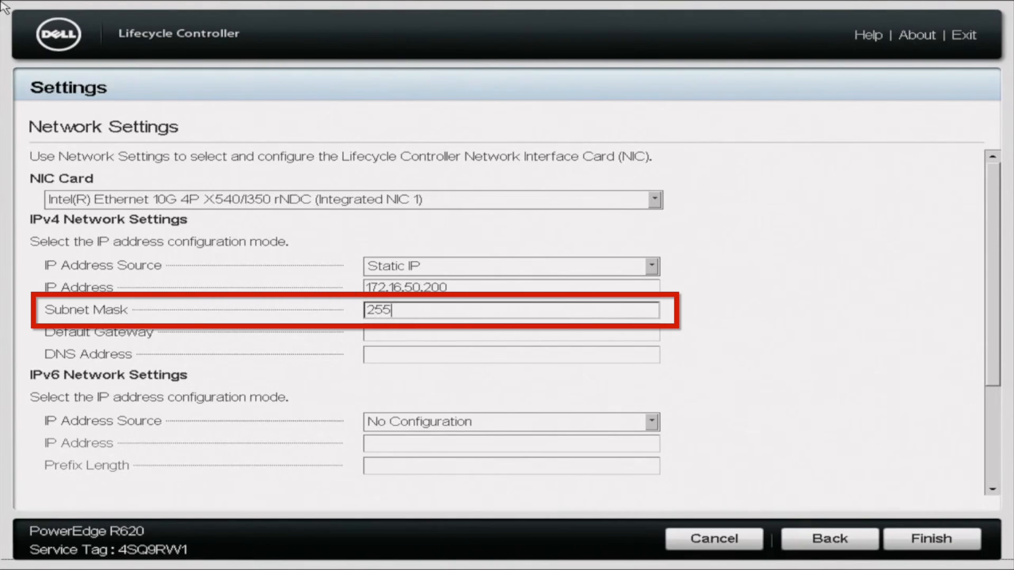
text(.255.255.)
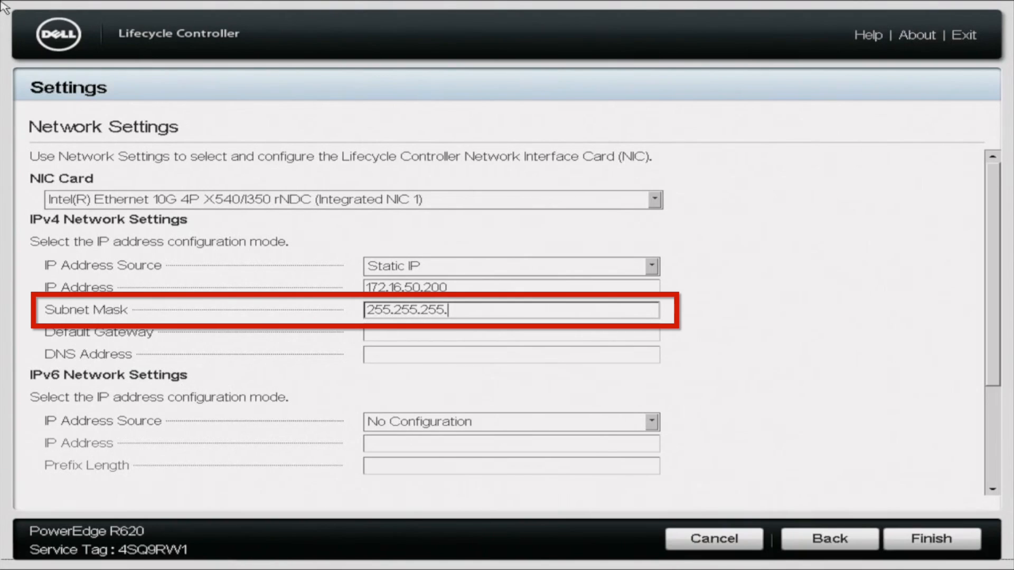
text(0)
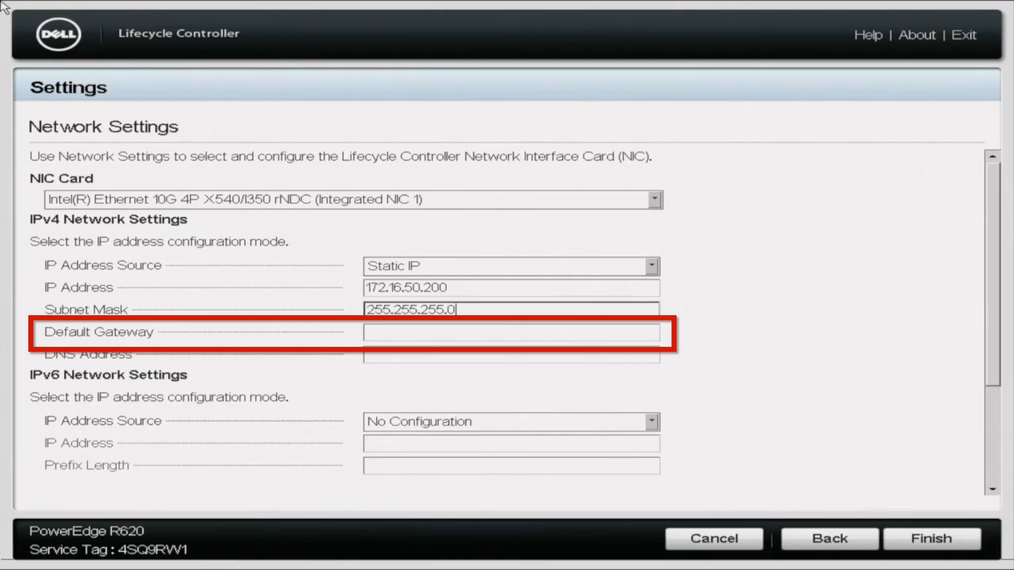
Step: Enter 172.16.50.1 as the IPv4 default gateway
text(1)
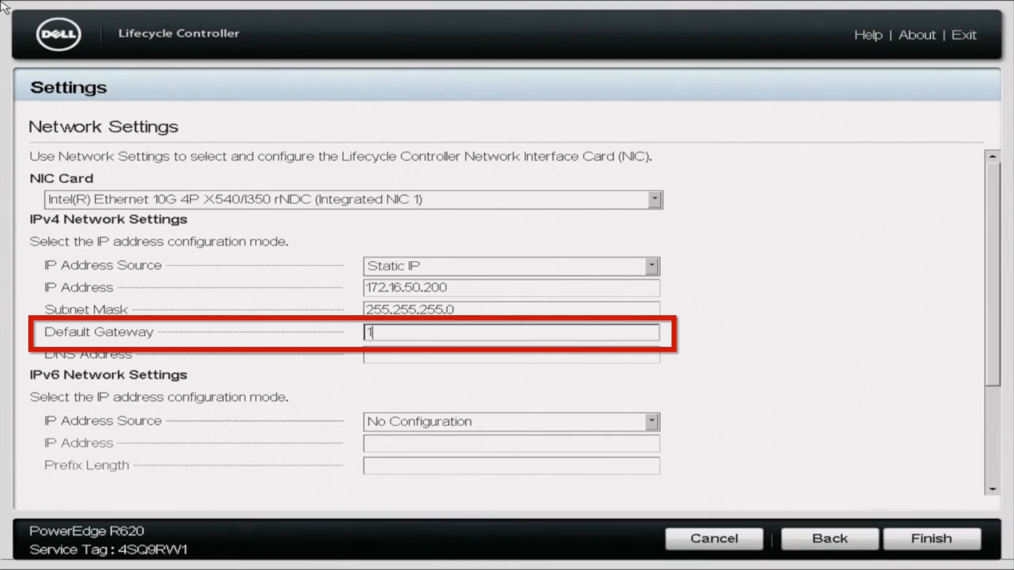
text(72.16.50.)
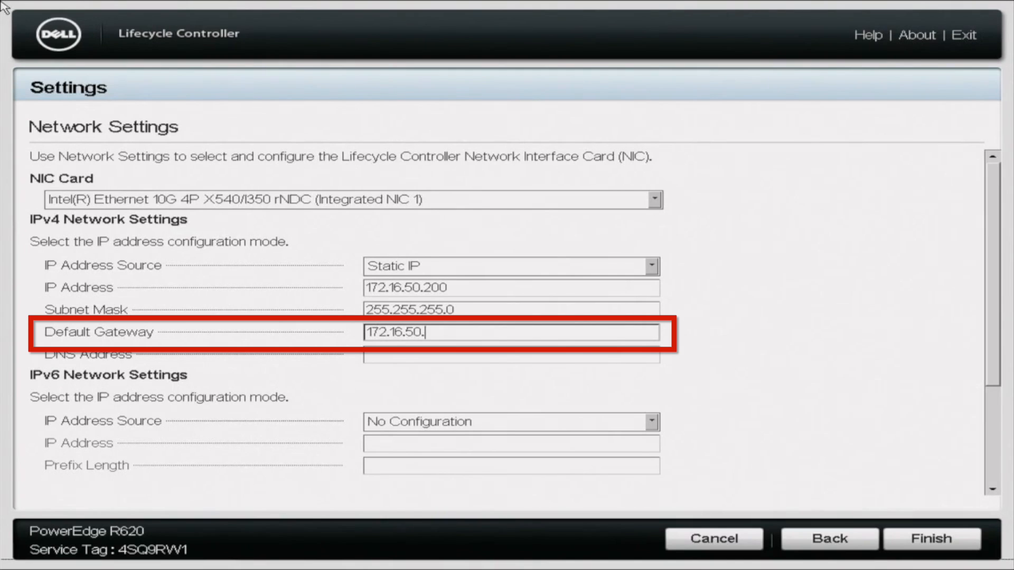
text(1)
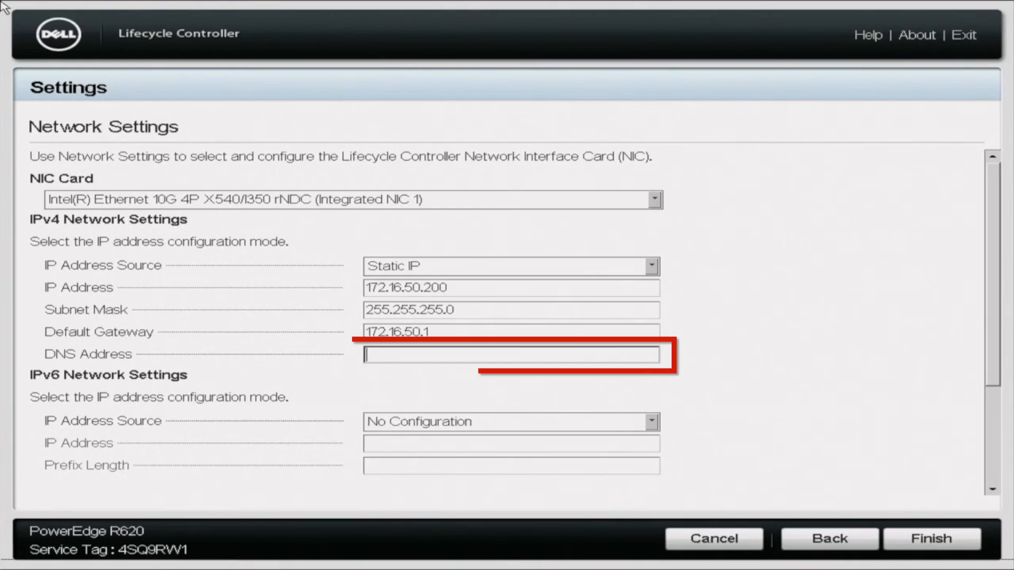
Step: Enter DNS 8.8.8.8, finish to apply the static settings and acknowledge the Success dialog
text(8.8.8.)
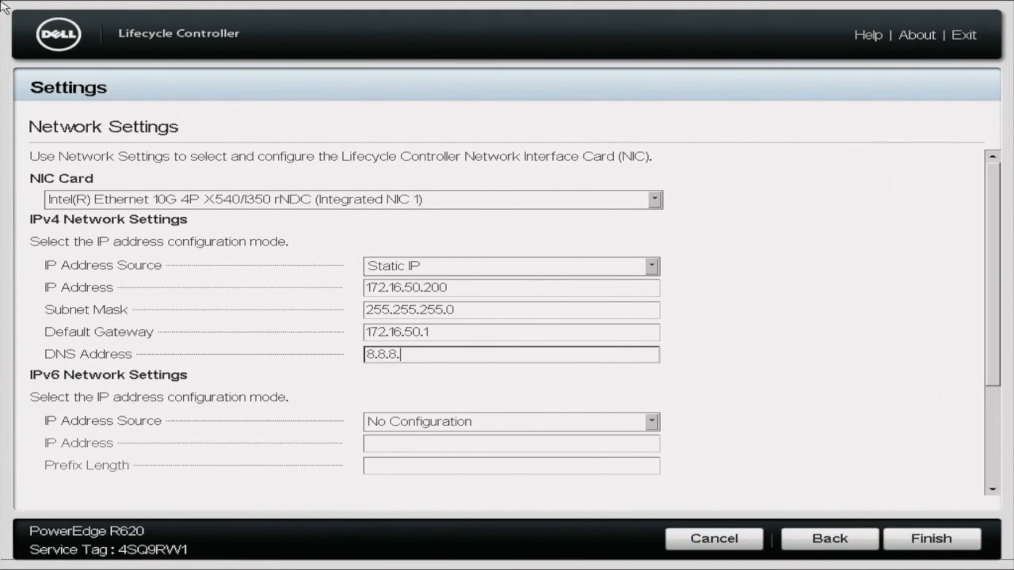
text(8)
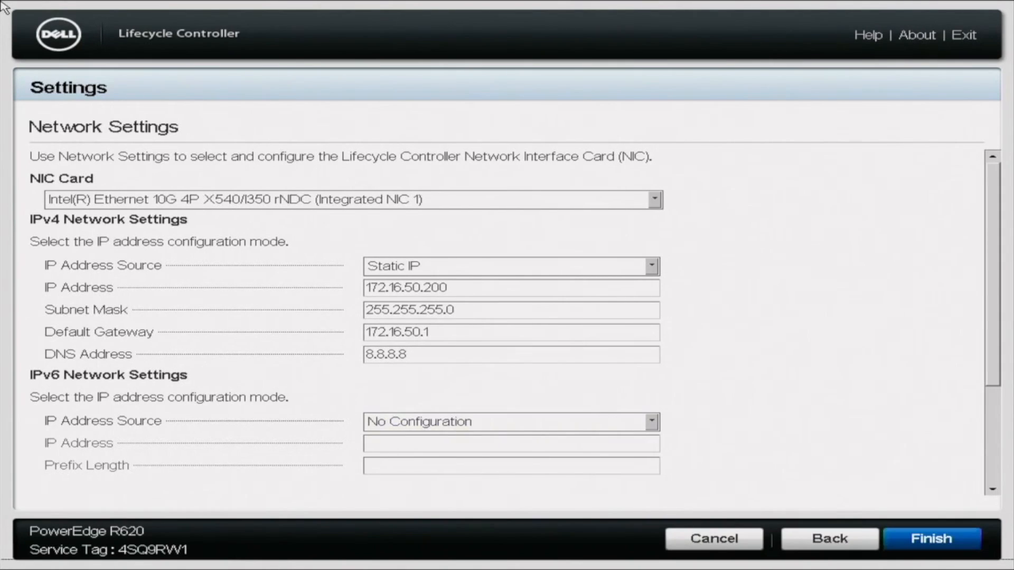
click(931, 539)
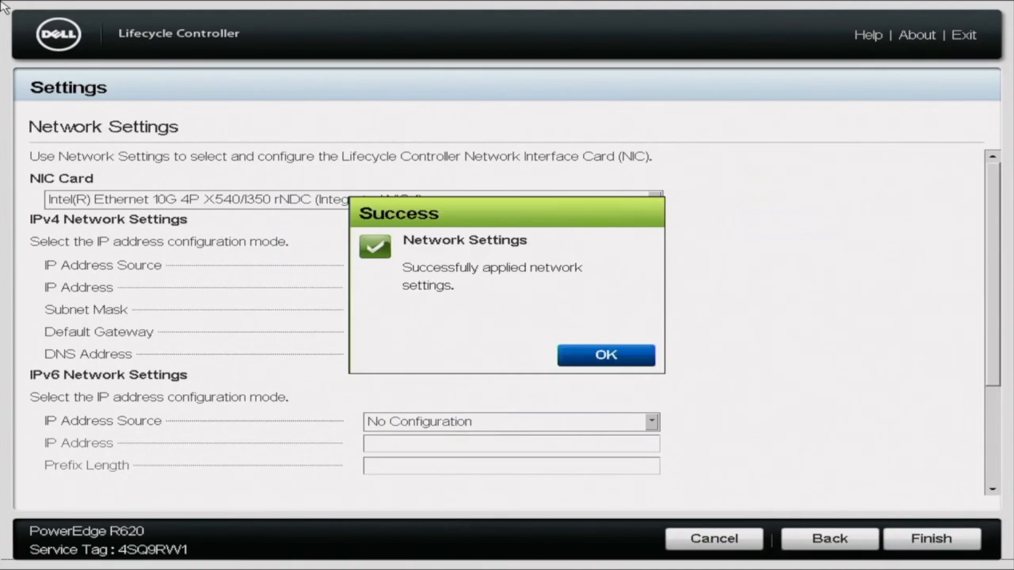
click(604, 355)
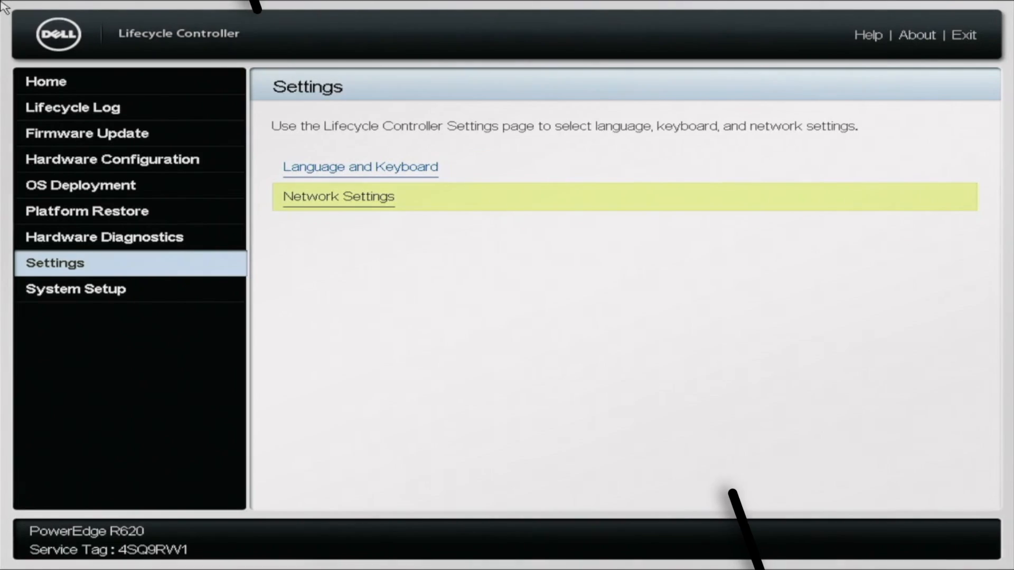
Step: Return Home, go back into Settings and bring up Network Settings for the NIC again
click(46, 81)
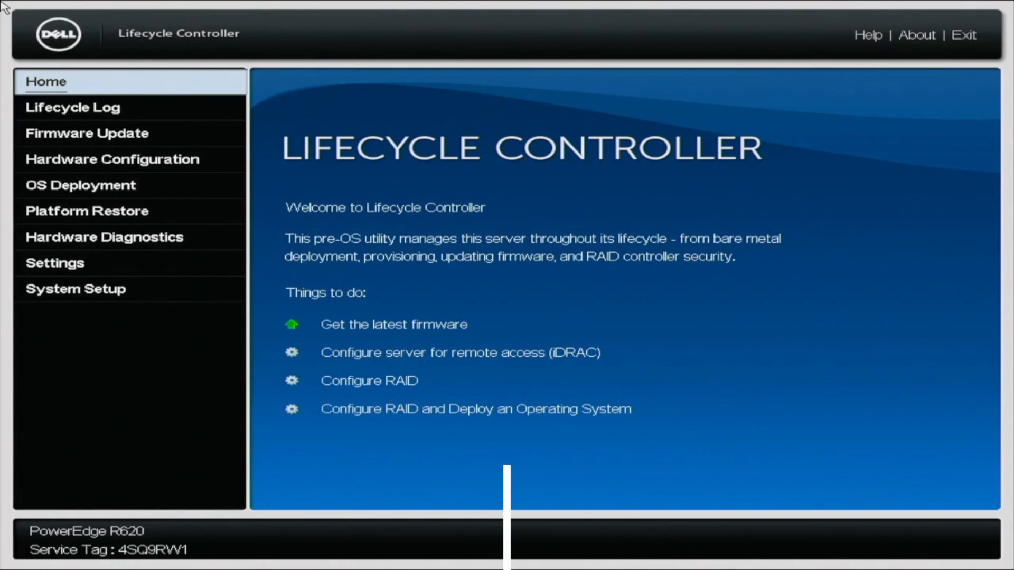
click(76, 263)
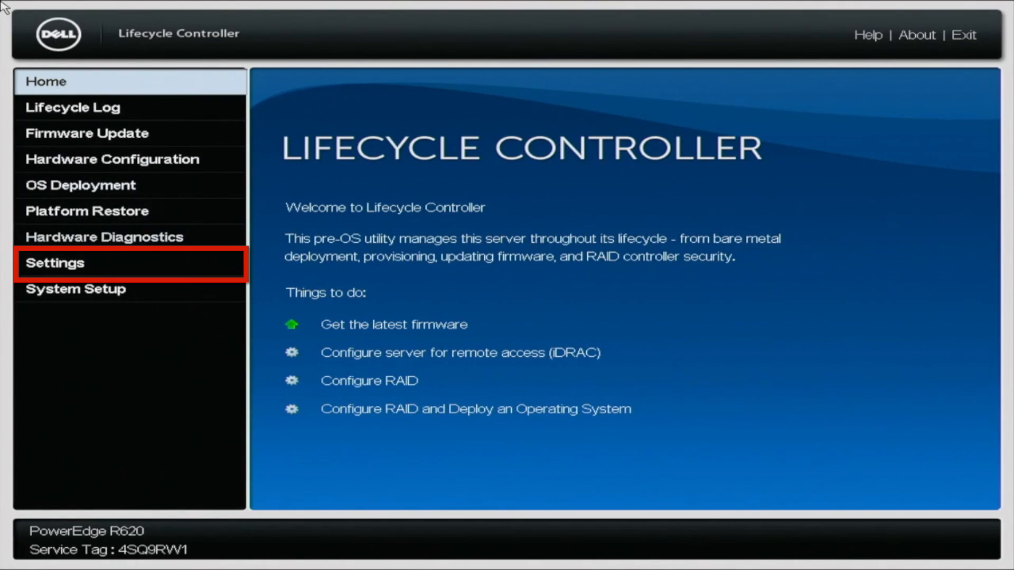
click(54, 263)
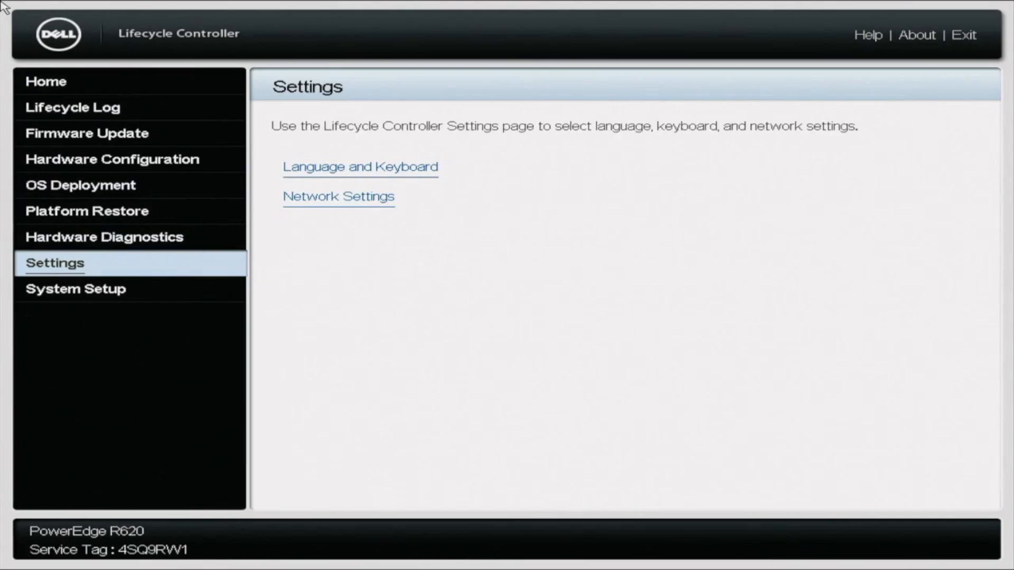
click(337, 197)
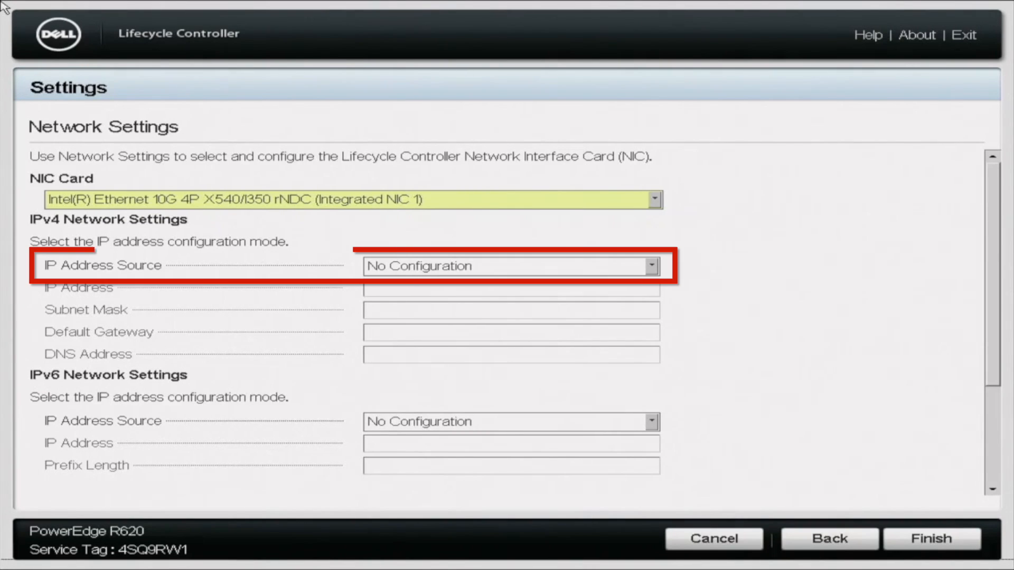
Step: Change the IPv4 source to DHCP, finish to apply it and acknowledge the Success dialog
click(651, 266)
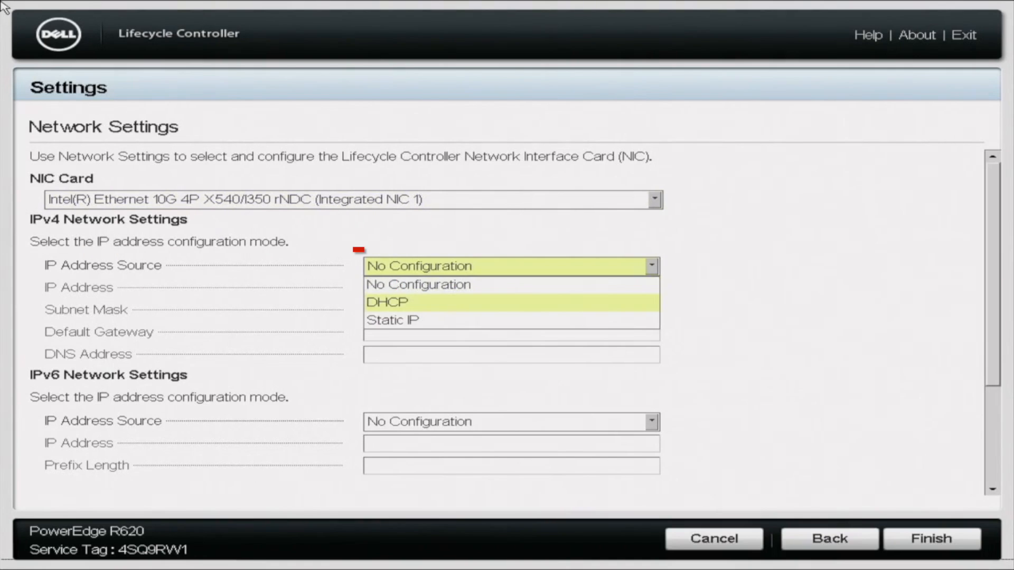
click(386, 302)
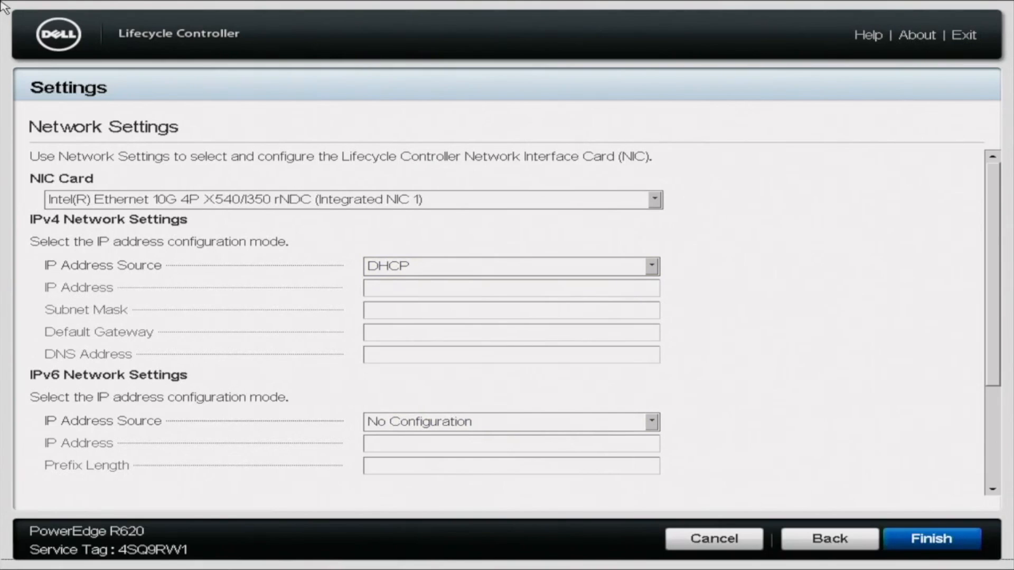
click(931, 538)
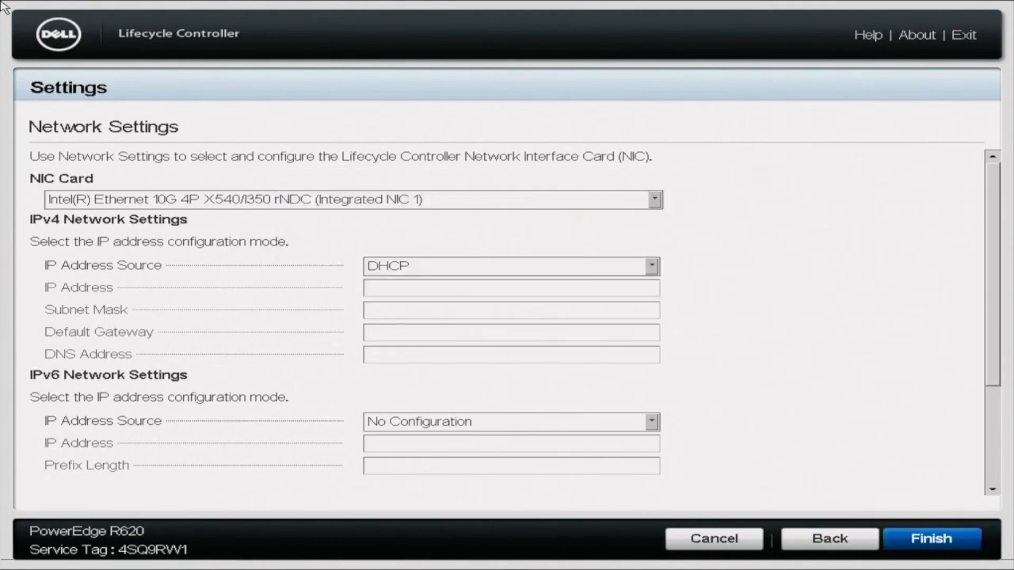
click(932, 538)
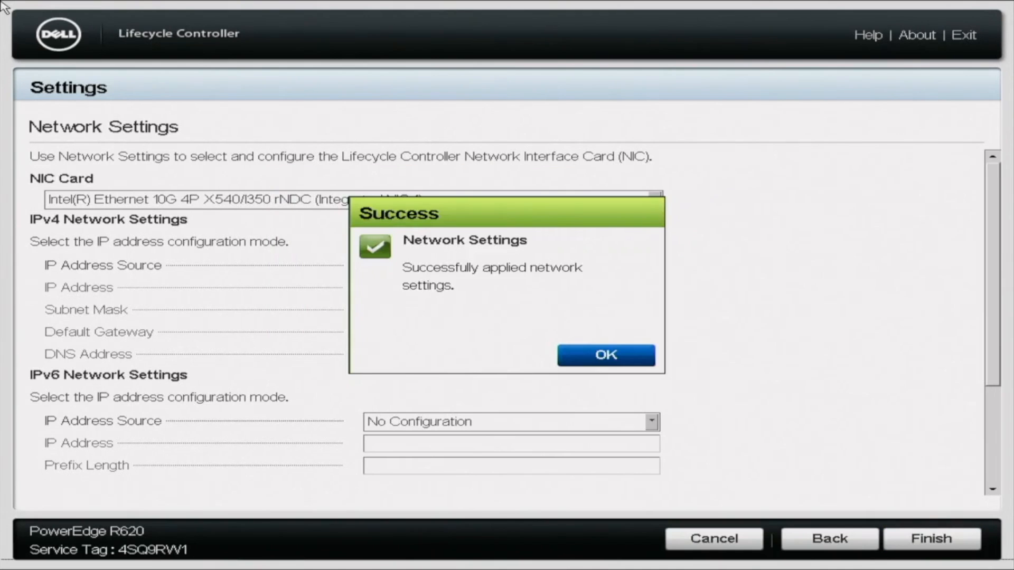
click(605, 355)
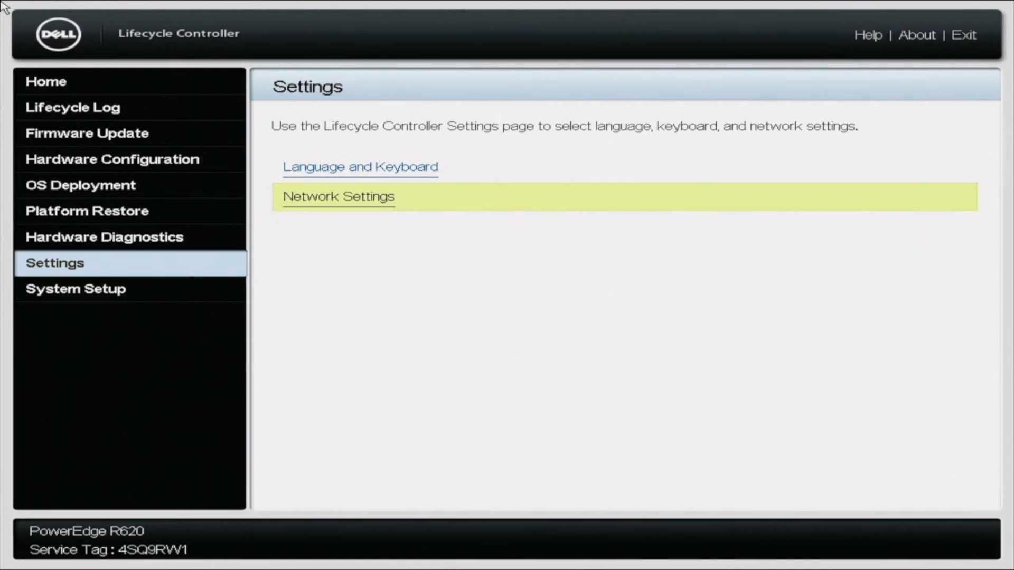